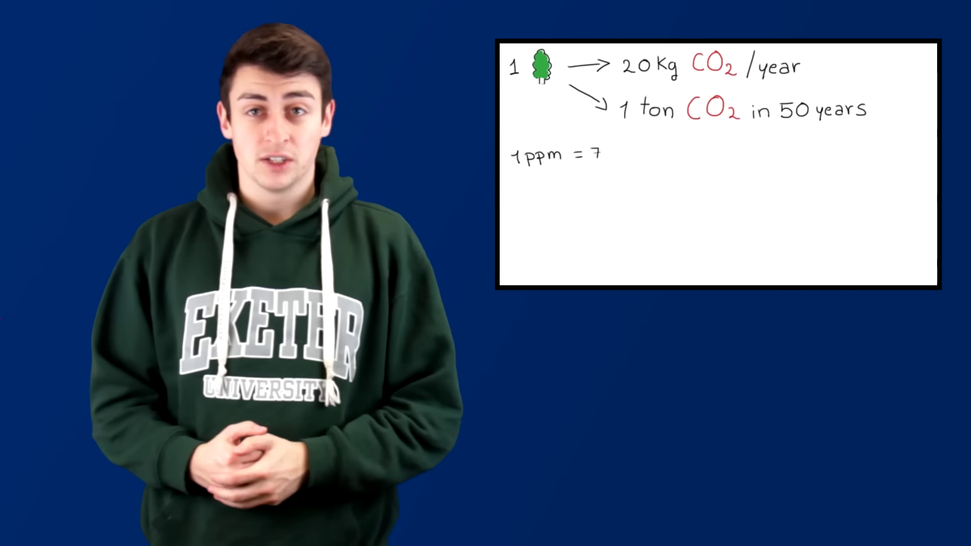
type(".8 gigatons of")
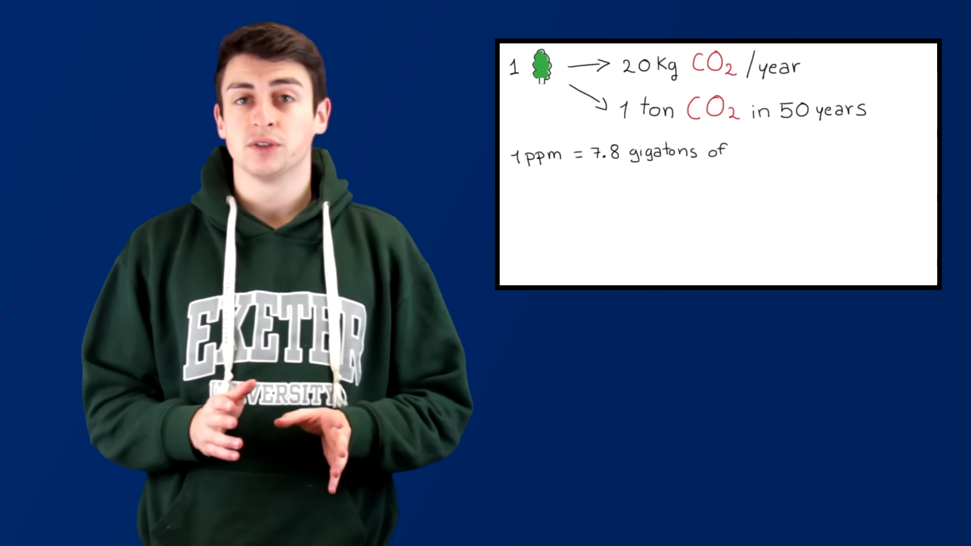